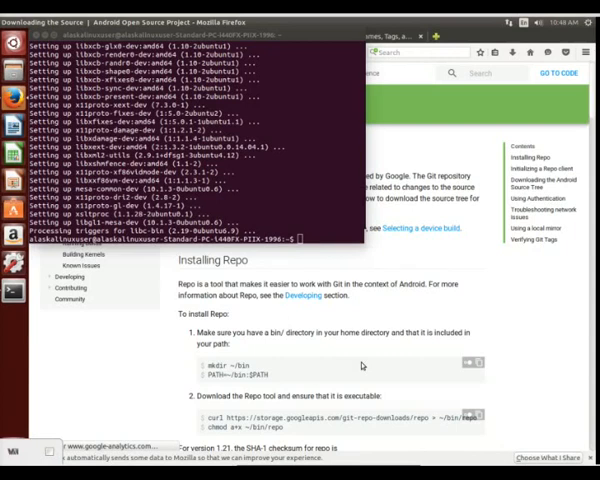
mouse_move(371, 350)
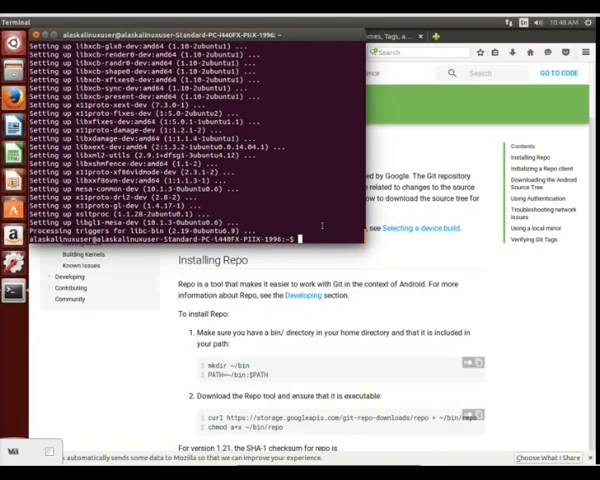
- Create a ~/bin directory and add it to the PATH
text(mkdir ~/bin)
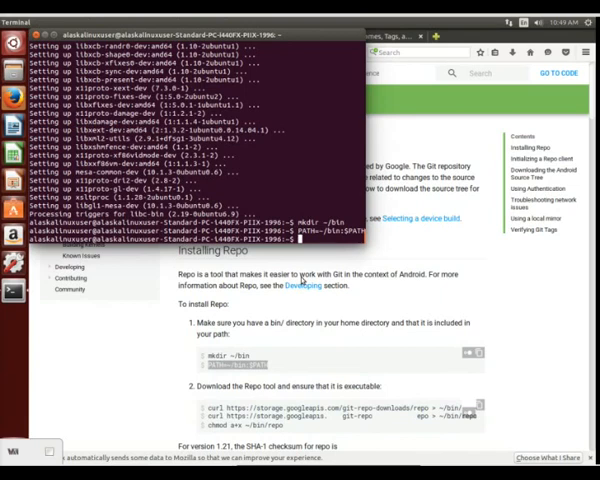
- Download repo into ~/bin, make it executable, and enter a new Android_Lollipop directory
scroll(down, 3)
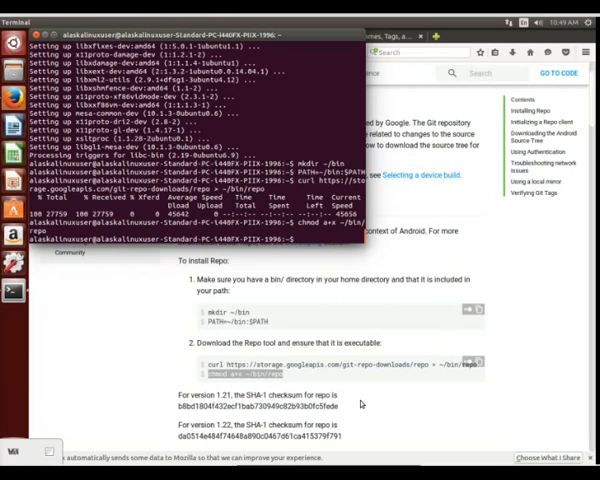
scroll(down, 3)
text(mkdir Android_Lollipop)
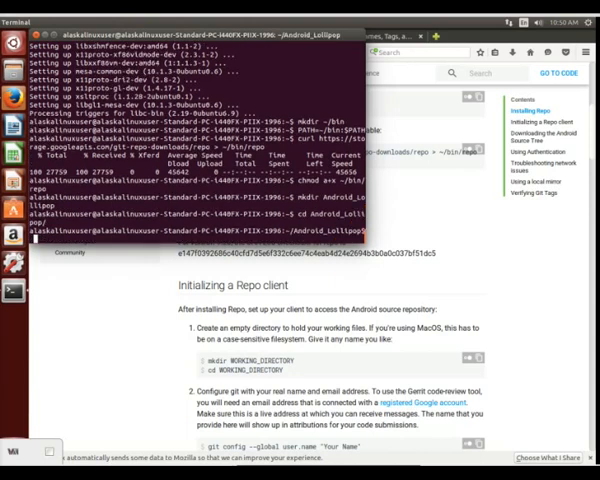
scroll(down, 3)
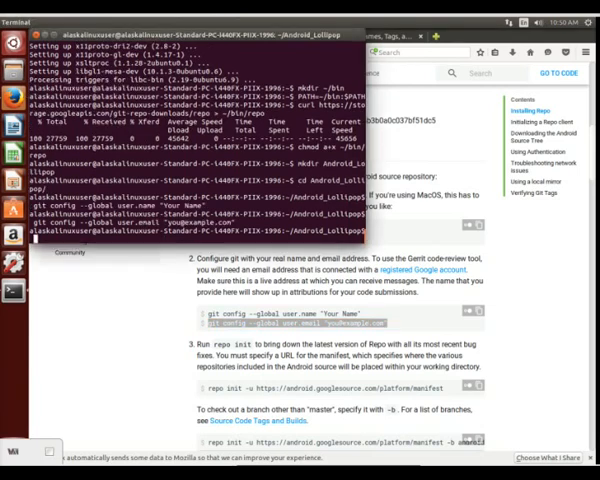
scroll(down, 3)
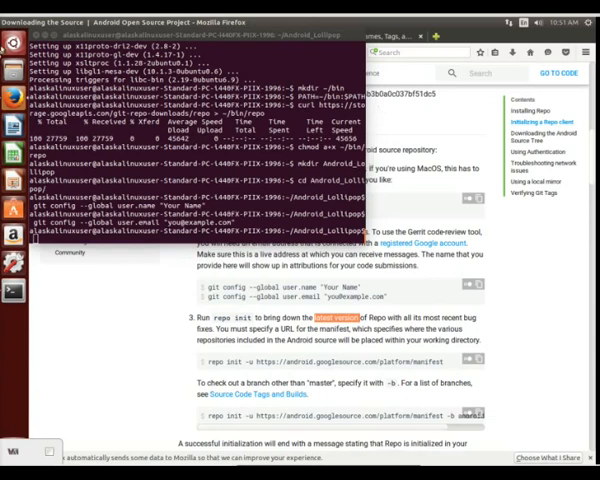
- Review the Android build requirements page, then view Codenames, Tags, and Build Numbers
click(180, 37)
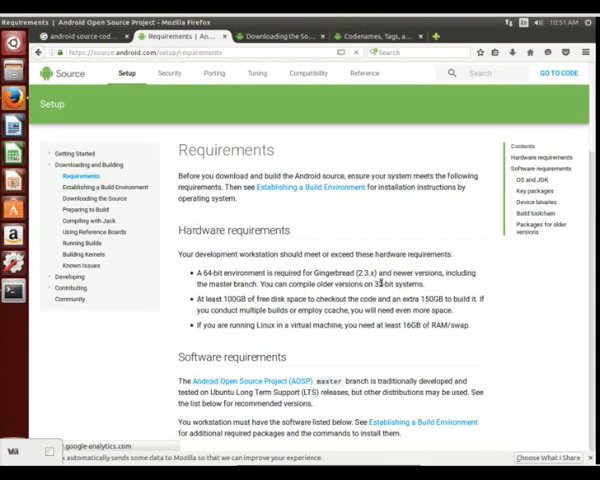
scroll(down, 3)
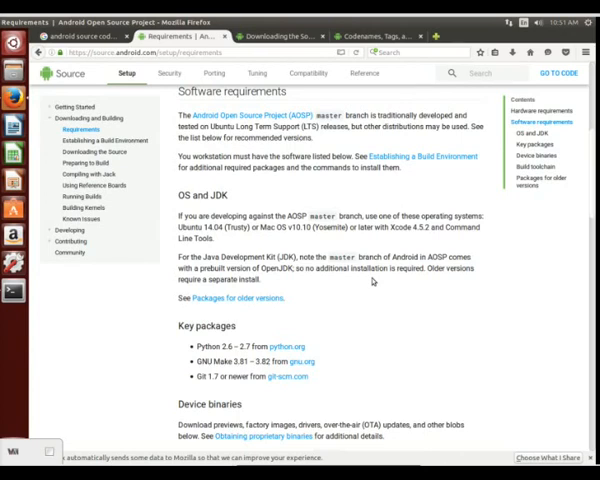
scroll(down, 3)
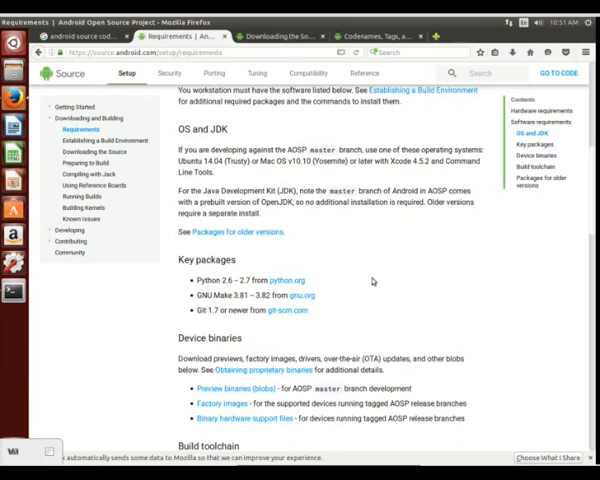
click(440, 102)
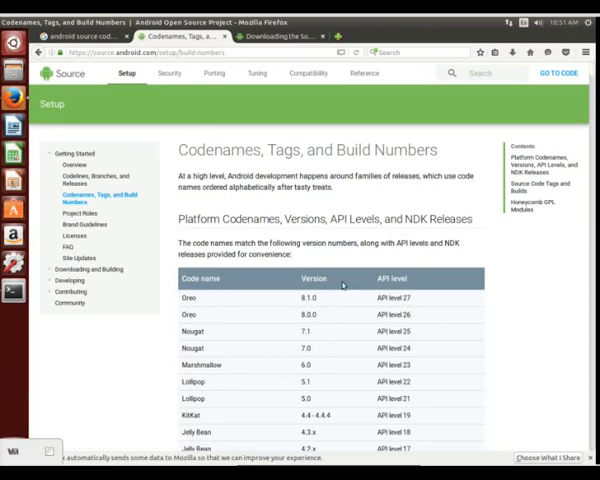
mouse_move(460, 340)
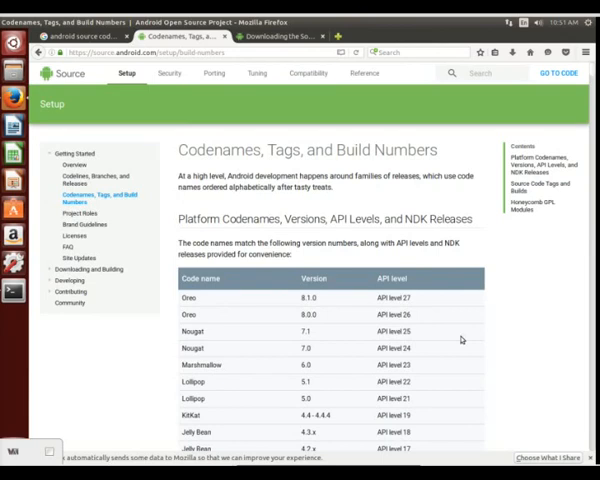
- Scroll past the codenames table to the Source Code Tags and Builds section
scroll(down, 3)
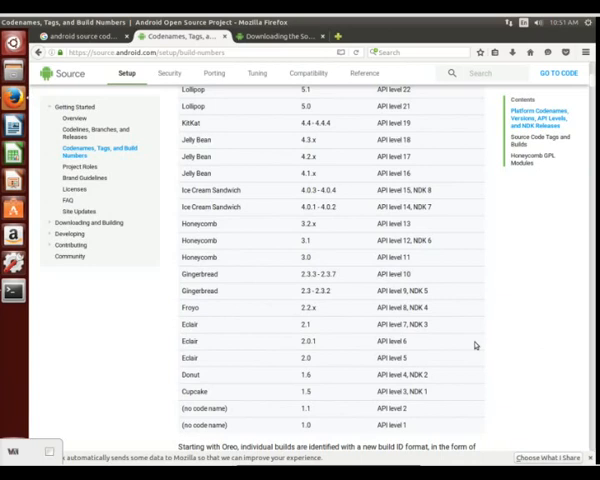
scroll(down, 3)
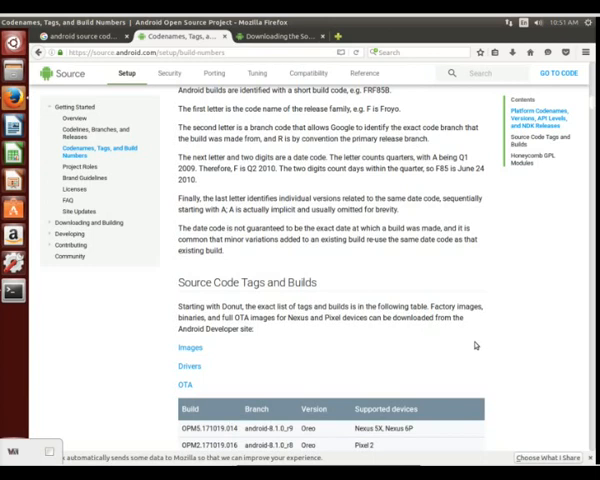
scroll(down, 3)
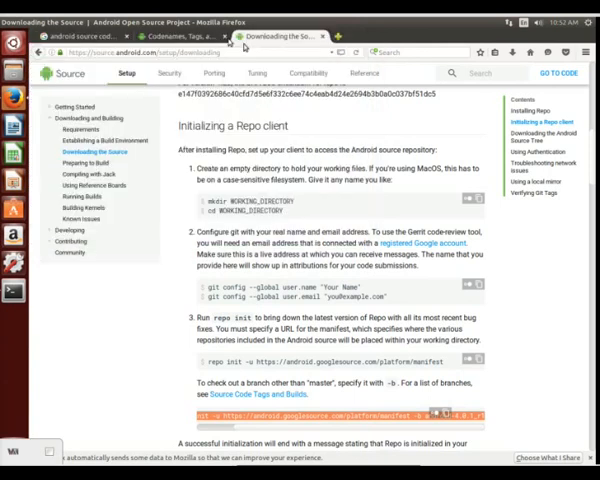
- Return to the Codenames, Tags, and Build Numbers page to look up branch names
click(180, 36)
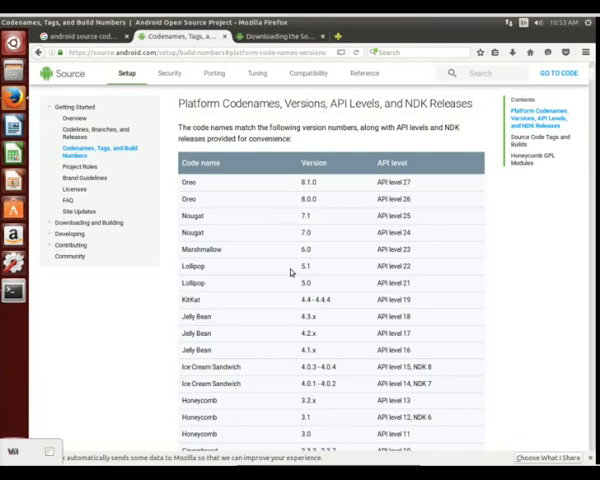
mouse_move(291, 271)
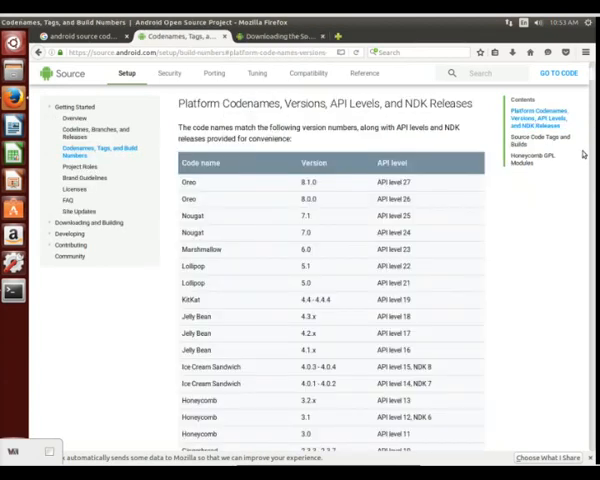
- Find the Lollipop build tags and select android-5.1.1_r38 (LMY49M, Nexus 10)
scroll(down, 3)
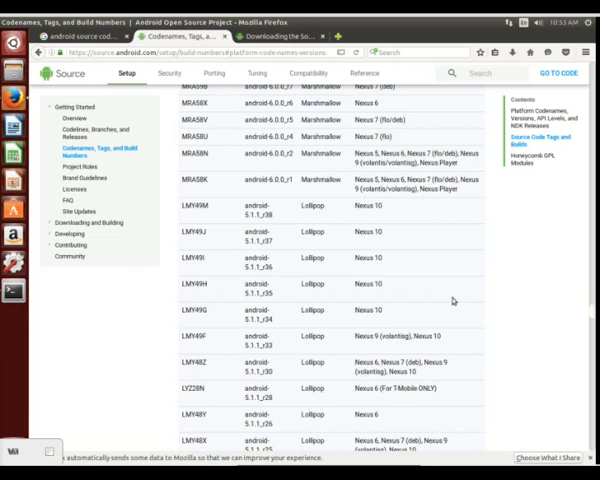
mouse_move(274, 219)
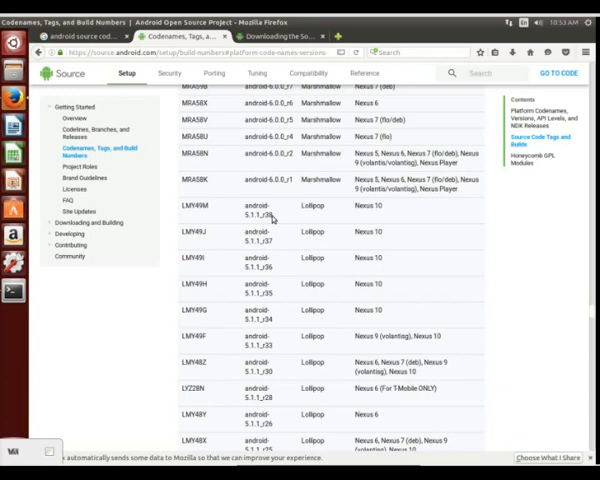
double_click(255, 215)
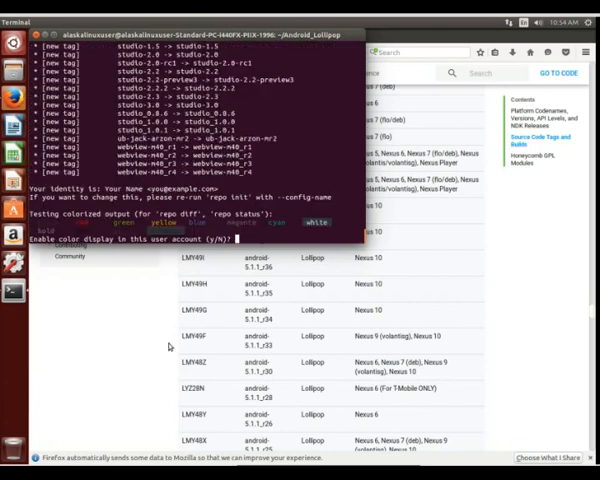
- Enable repo color display, then list the Android_Lollipop folder with ls -lah
text(y)
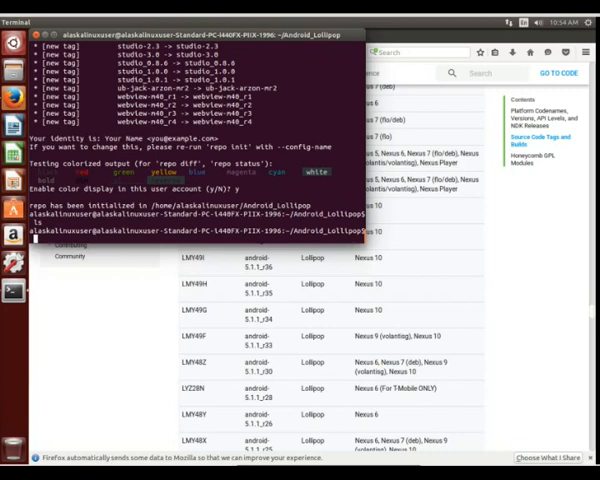
text(ls -lah)
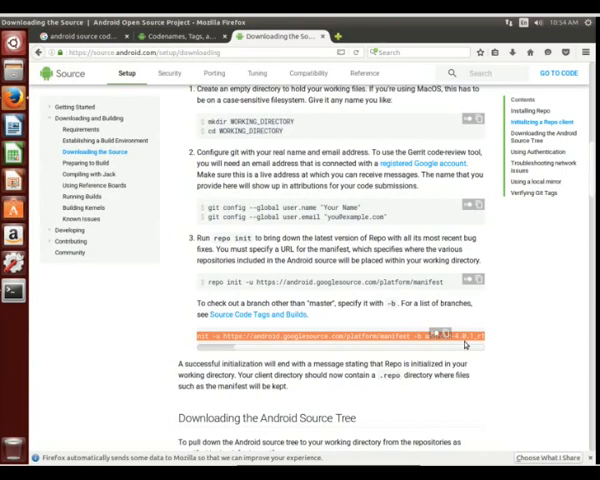
- Confirm the .repo directory exists and start downloading the source with repo sync -j2
scroll(down, 3)
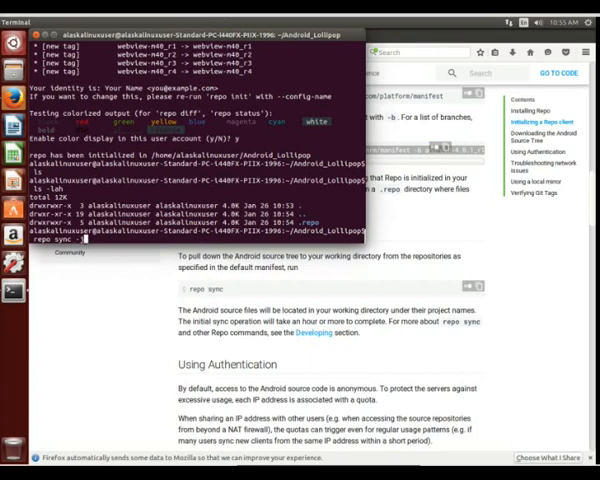
text(j2)
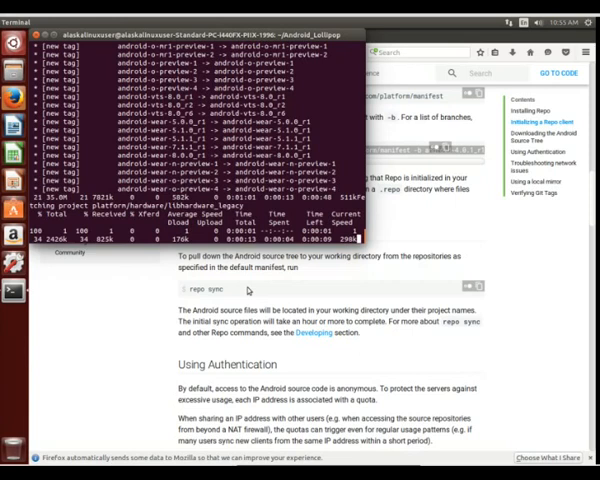
mouse_move(163, 309)
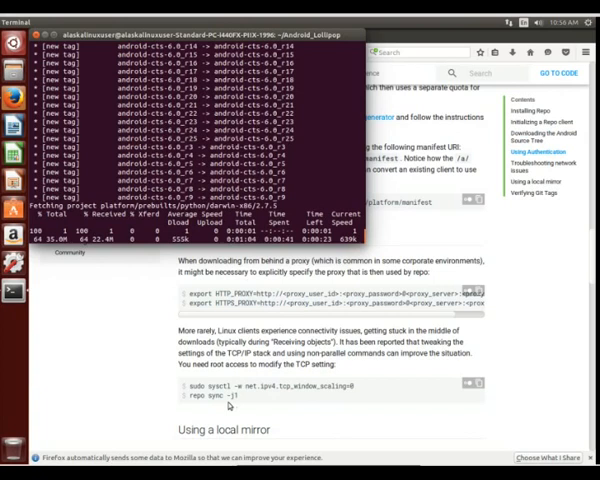
scroll(down, 3)
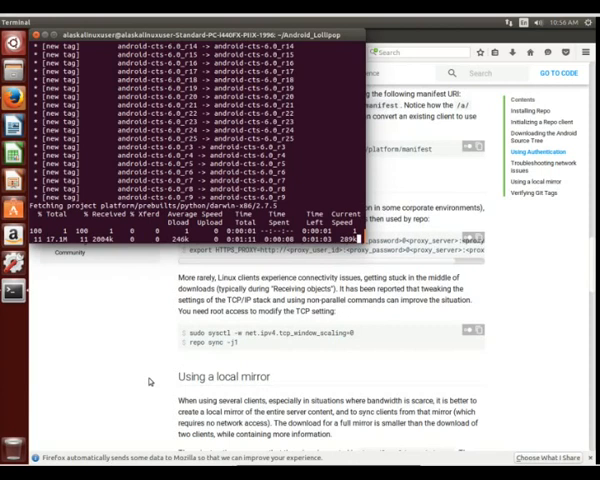
scroll(down, 3)
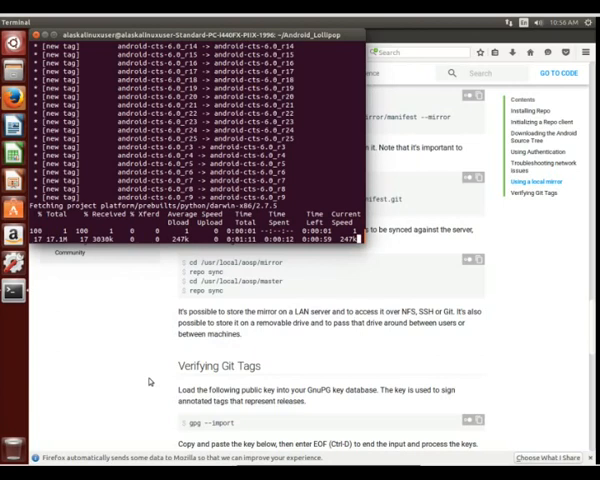
scroll(down, 3)
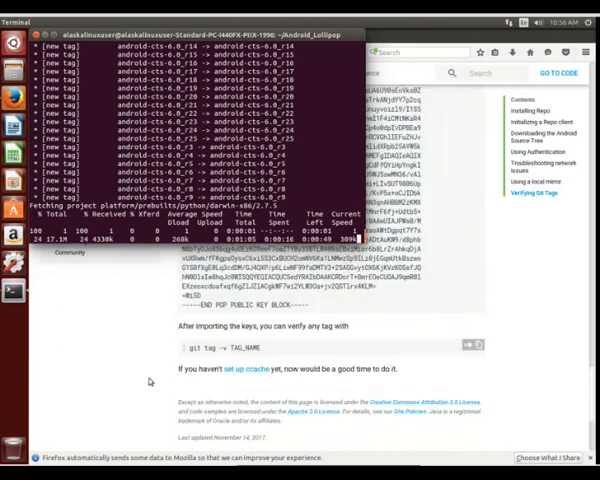